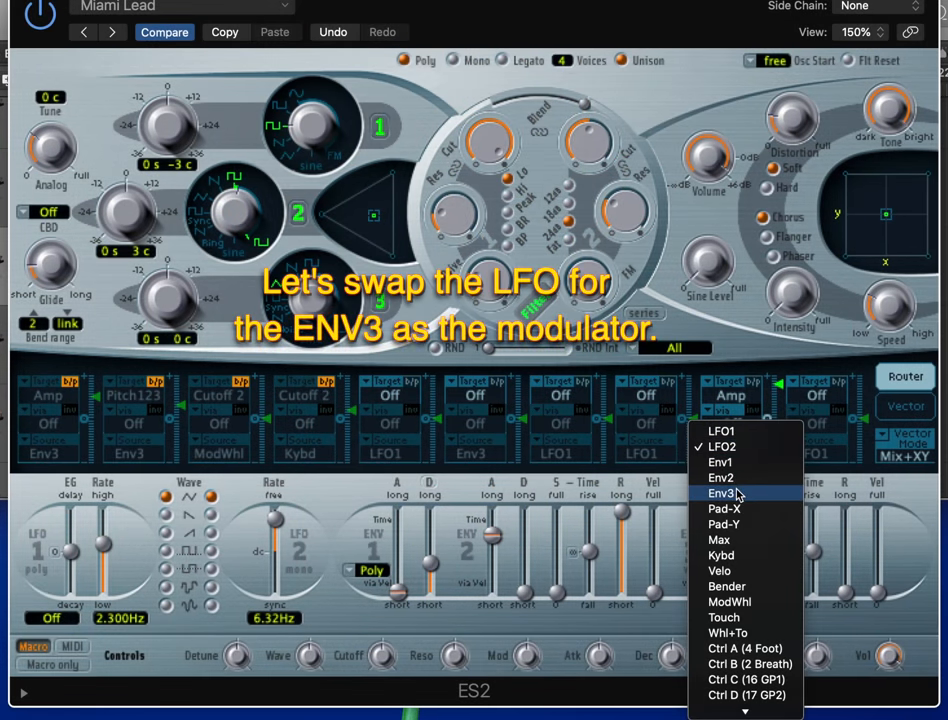
Assign Env3 as the router slot's modulation source, targeting Amp
click(720, 492)
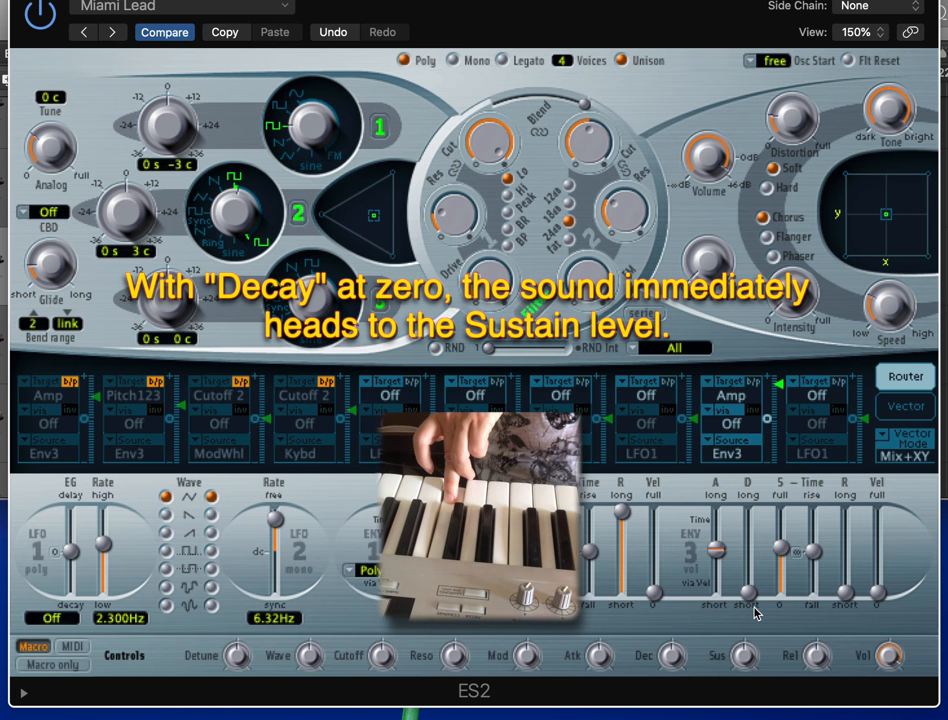
Retarget the Env3 router slot to Pitch123 so all three oscillators are pitch-modulated
drag(756, 600, 750, 580)
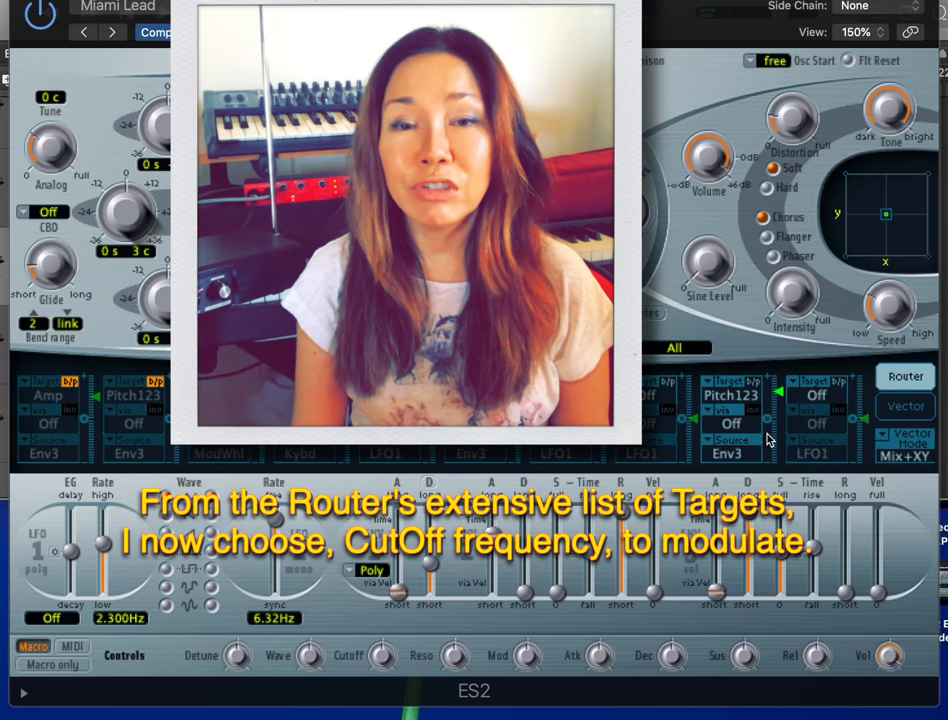
Retarget the Env3 router slot to Cut 1+2 for filter cutoff modulation
click(730, 396)
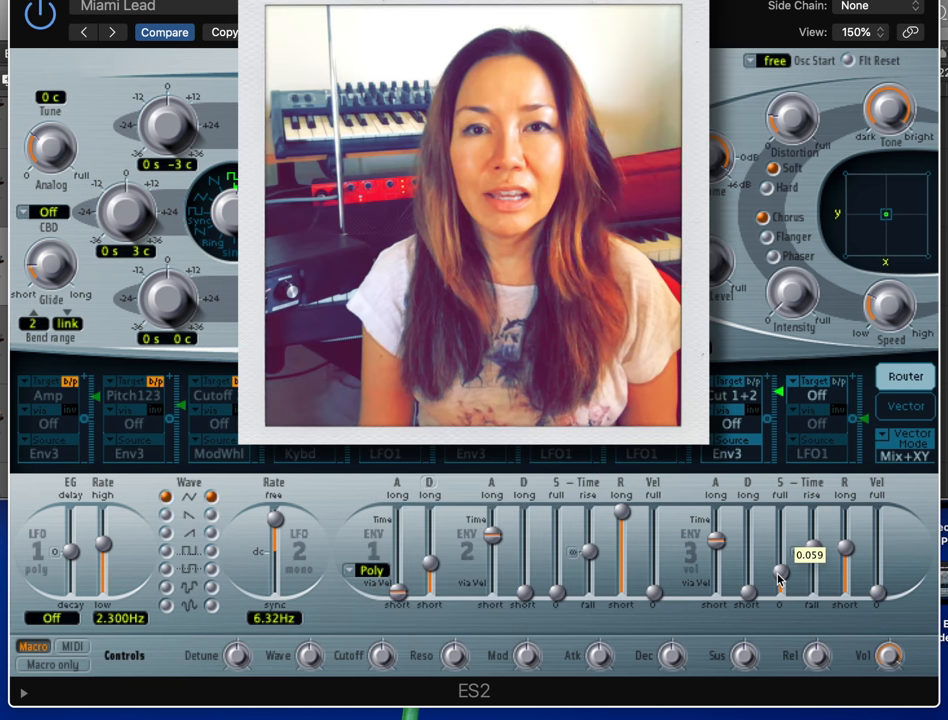
mouse_move(716, 540)
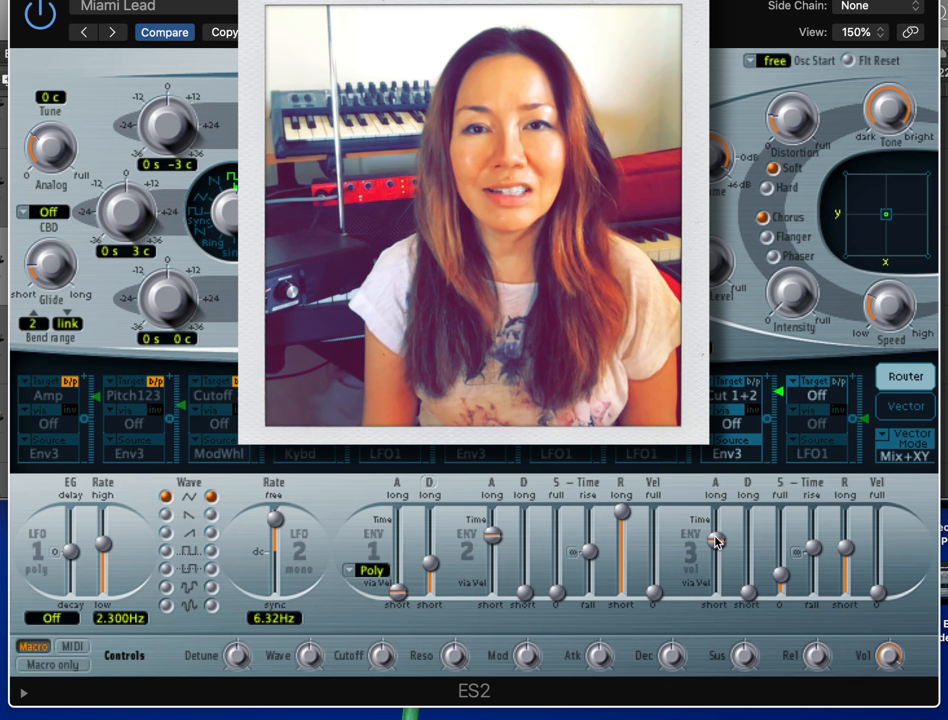